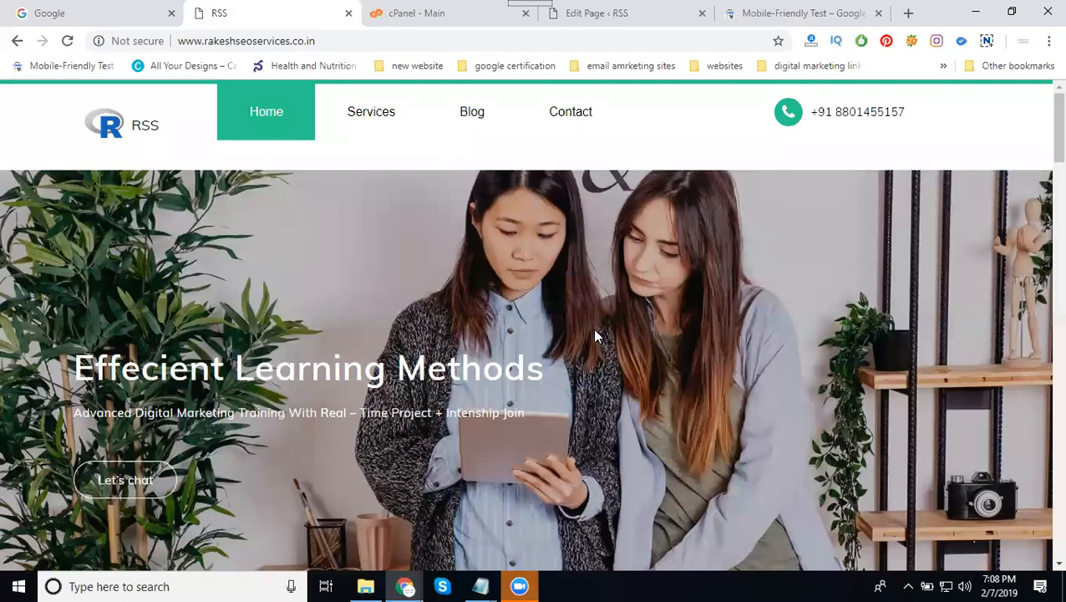
{"action": "mouse_move", "coordinate": [338, 249]}
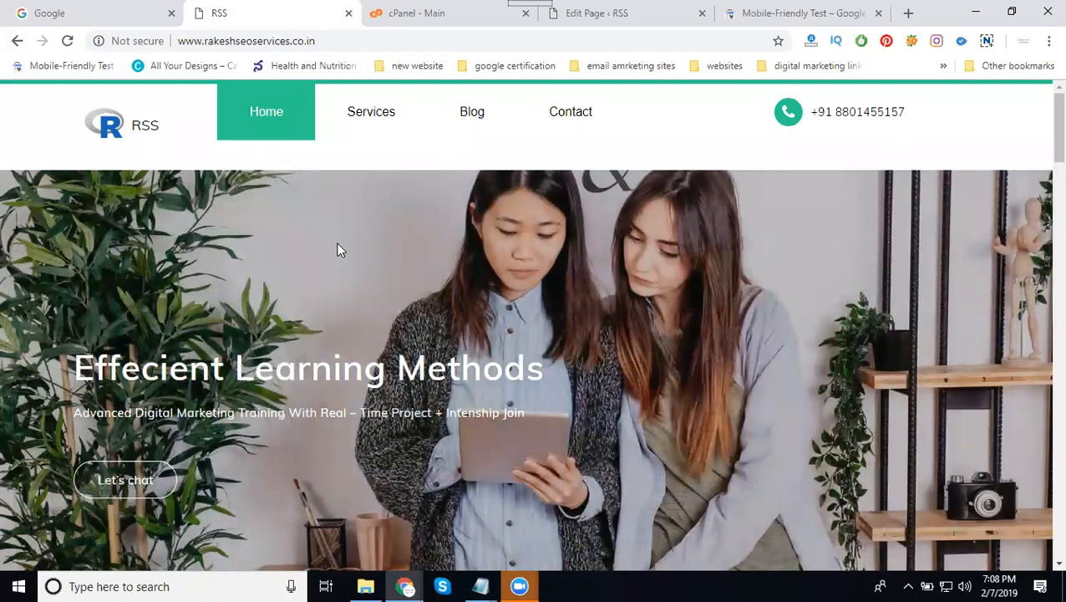
Close the SitePad Footer page editor to return to the site's pages.
{"action": "left_click", "coordinate": [596, 13]}
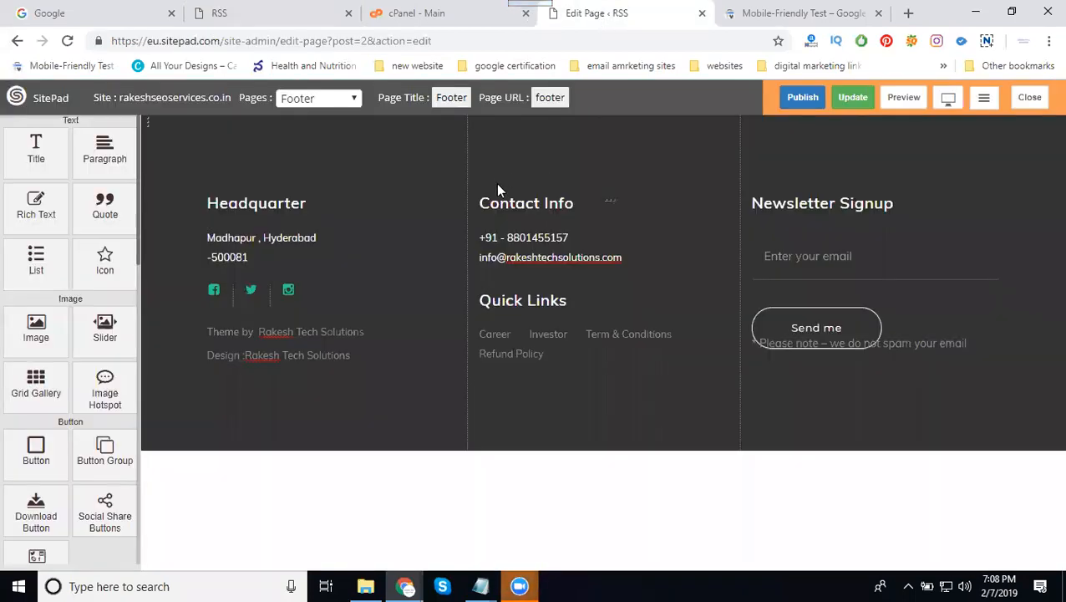
{"action": "left_click", "coordinate": [1030, 96]}
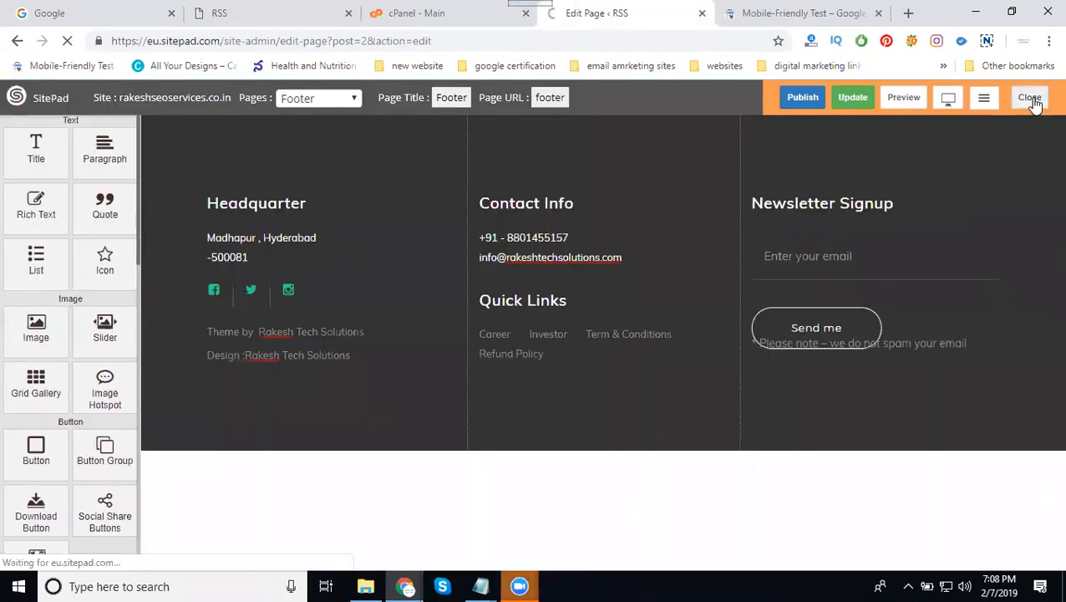
{"action": "left_click", "coordinate": [1030, 97]}
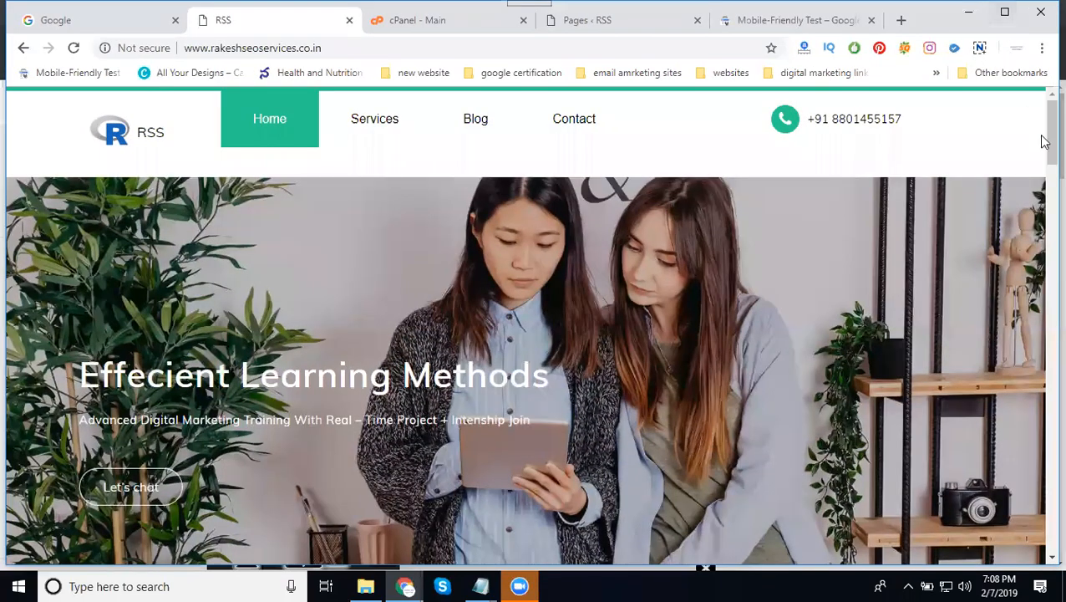
{"action": "mouse_move", "coordinate": [1050, 173]}
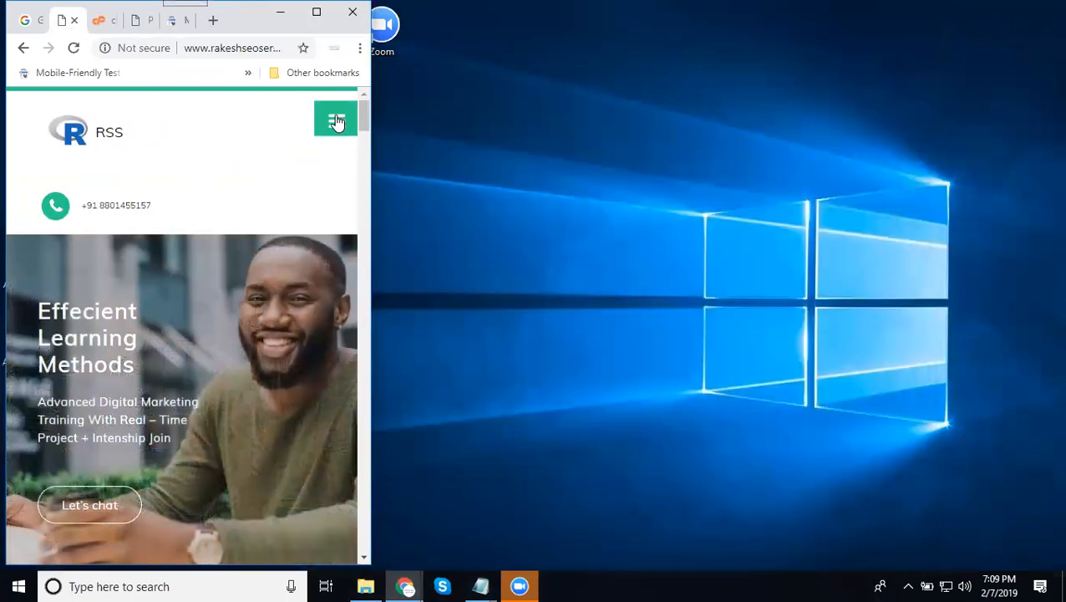
{"action": "left_click", "coordinate": [336, 119]}
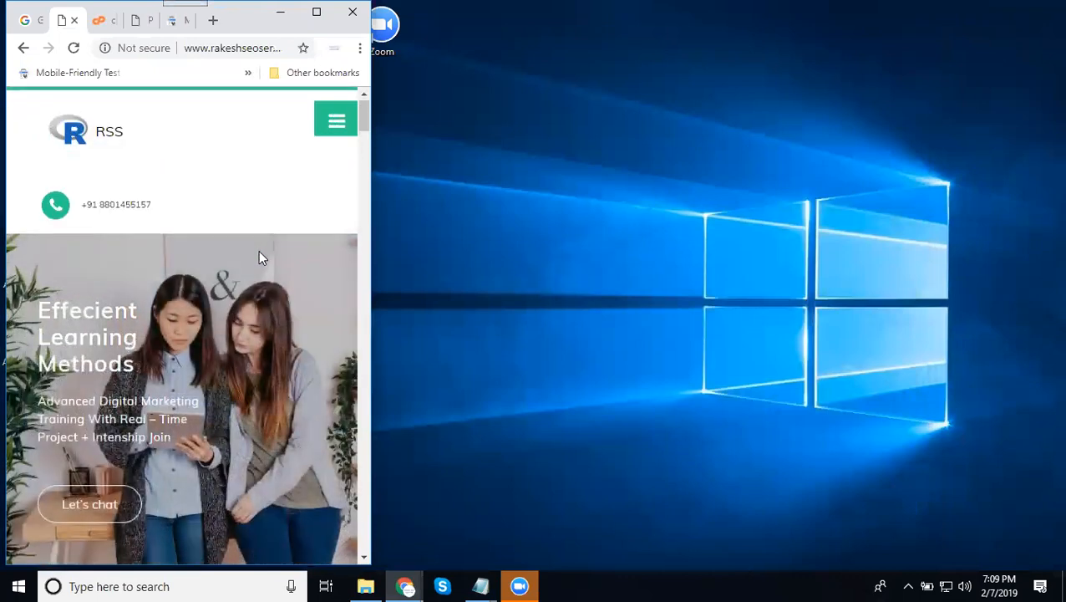
{"action": "scroll", "scroll_direction": "down", "scroll_amount": 3}
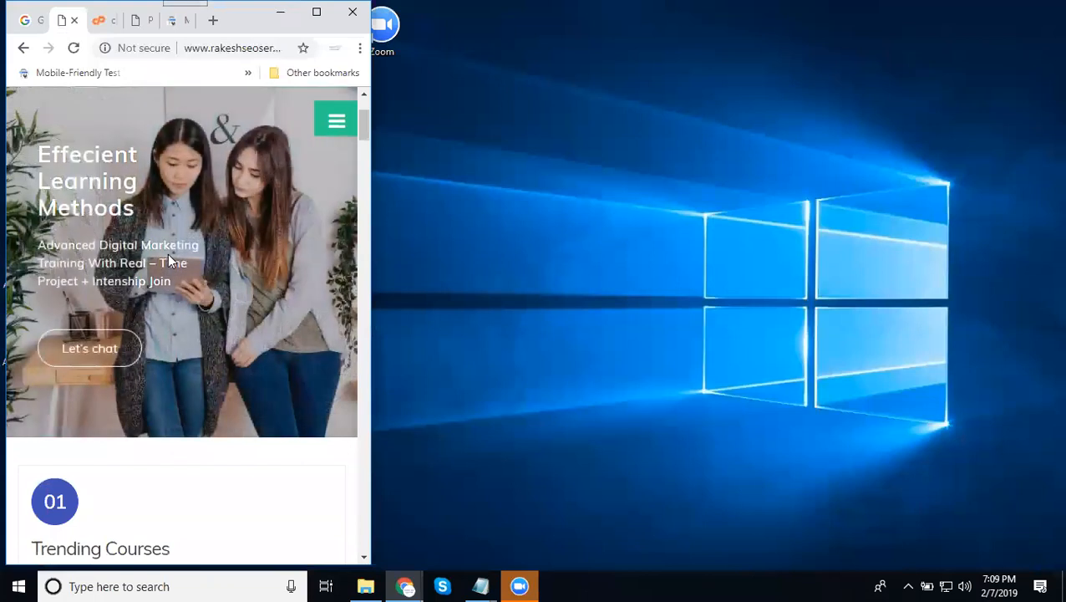
{"action": "scroll", "scroll_direction": "down", "scroll_amount": 3}
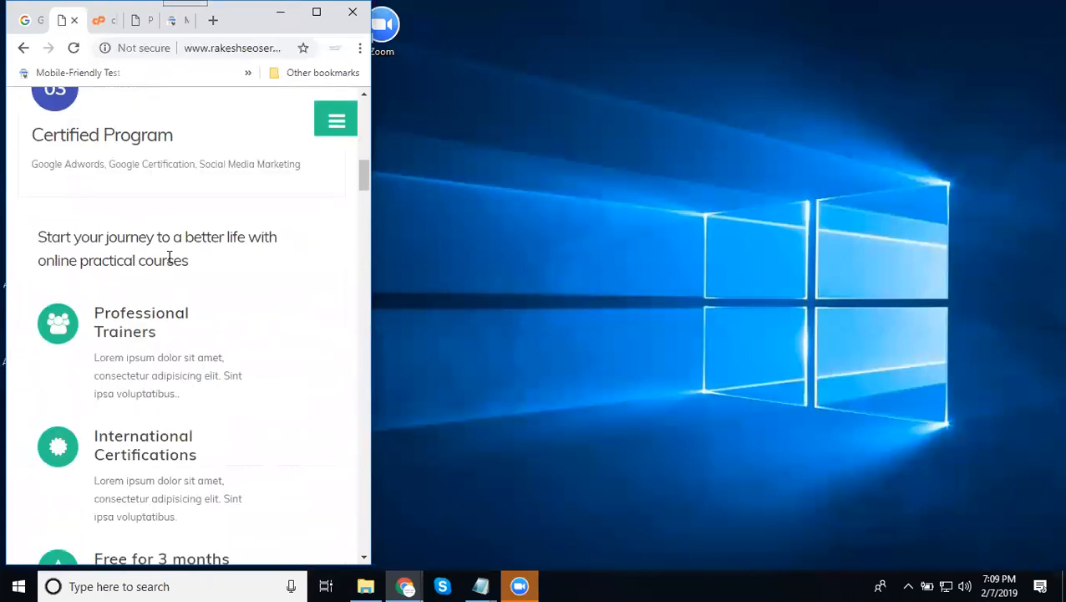
{"action": "left_click", "coordinate": [315, 12]}
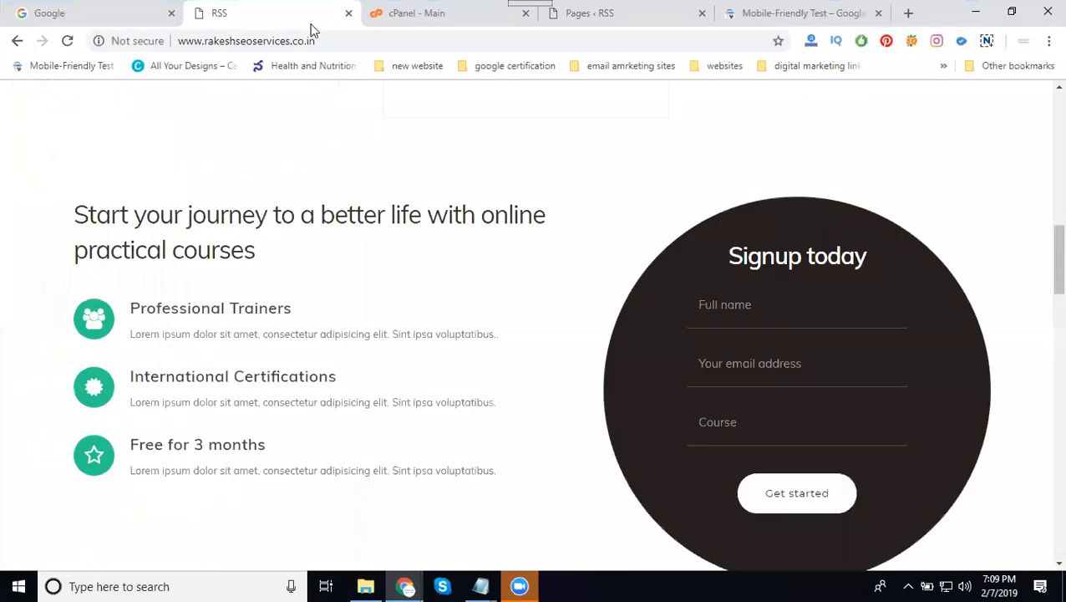
{"action": "mouse_move", "coordinate": [341, 98]}
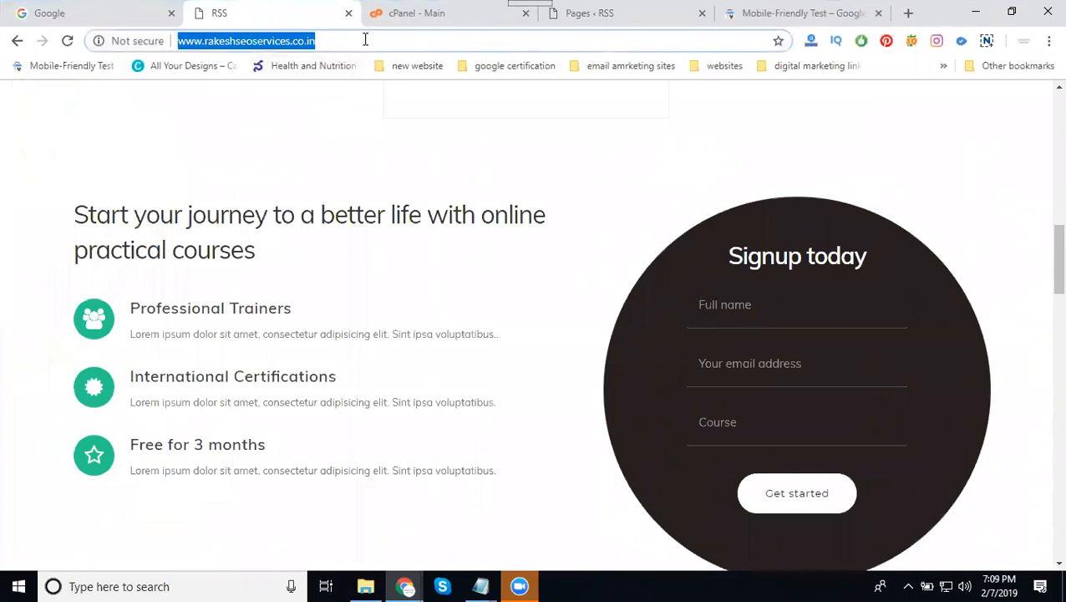
{"action": "left_click", "coordinate": [802, 13]}
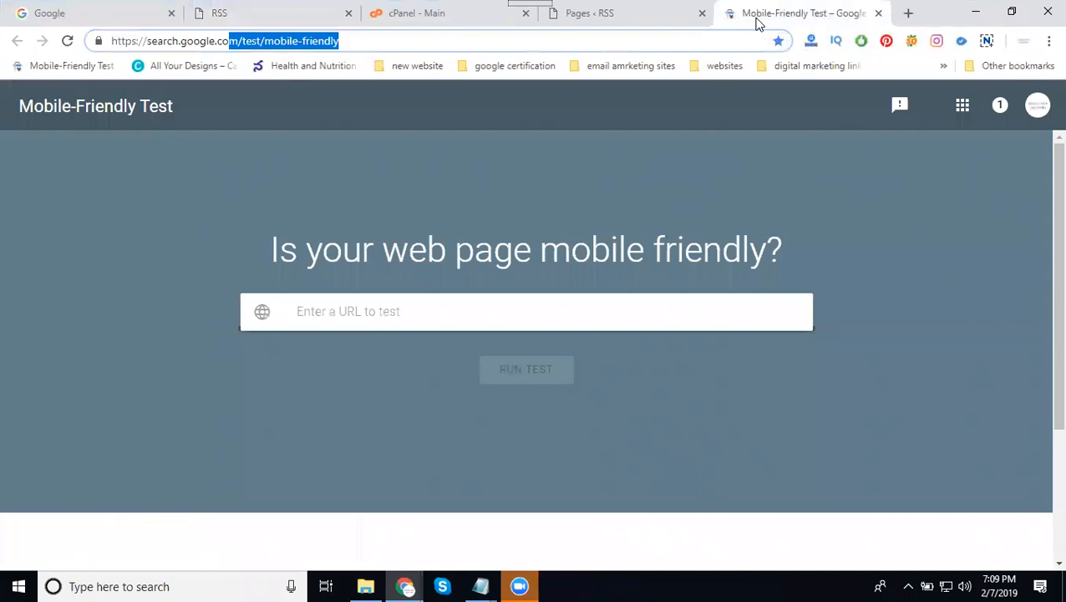
{"action": "mouse_move", "coordinate": [570, 289]}
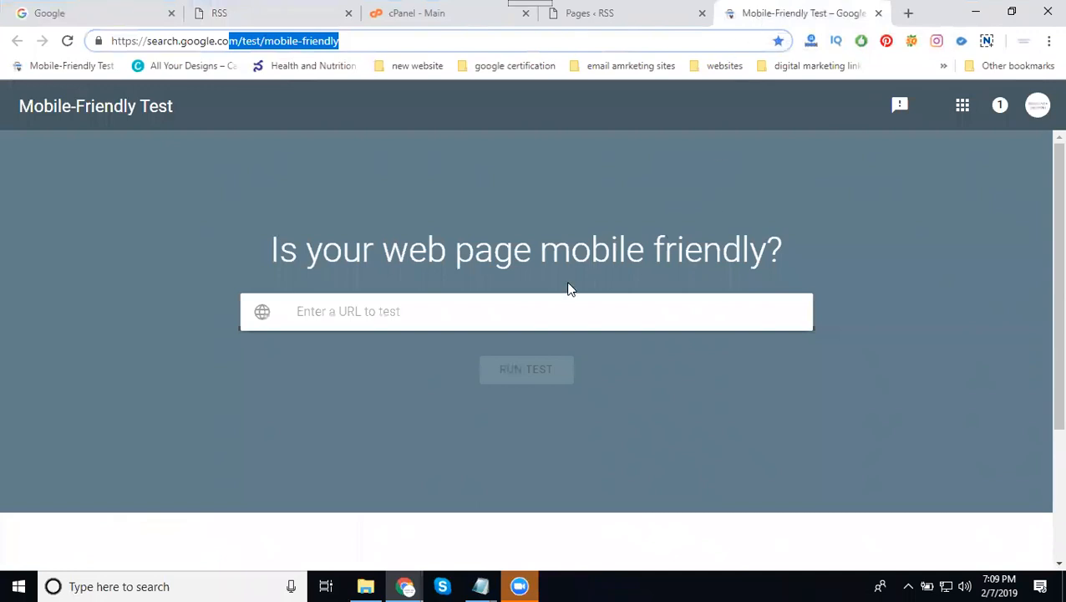
{"action": "type", "text": "http://www.rakeshseoservices.co.in/"}
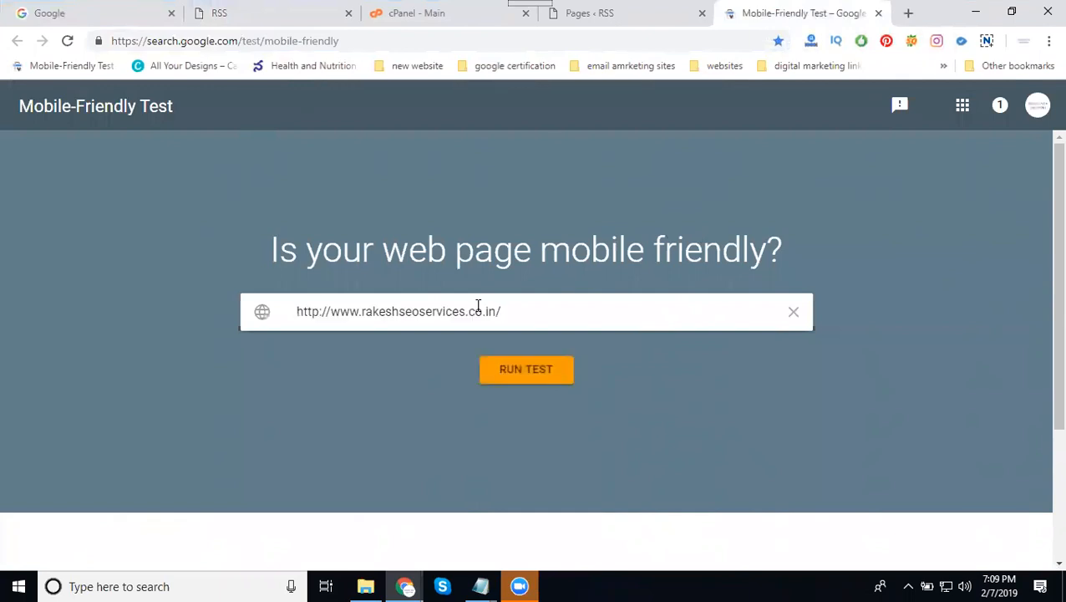
{"action": "left_click", "coordinate": [501, 311]}
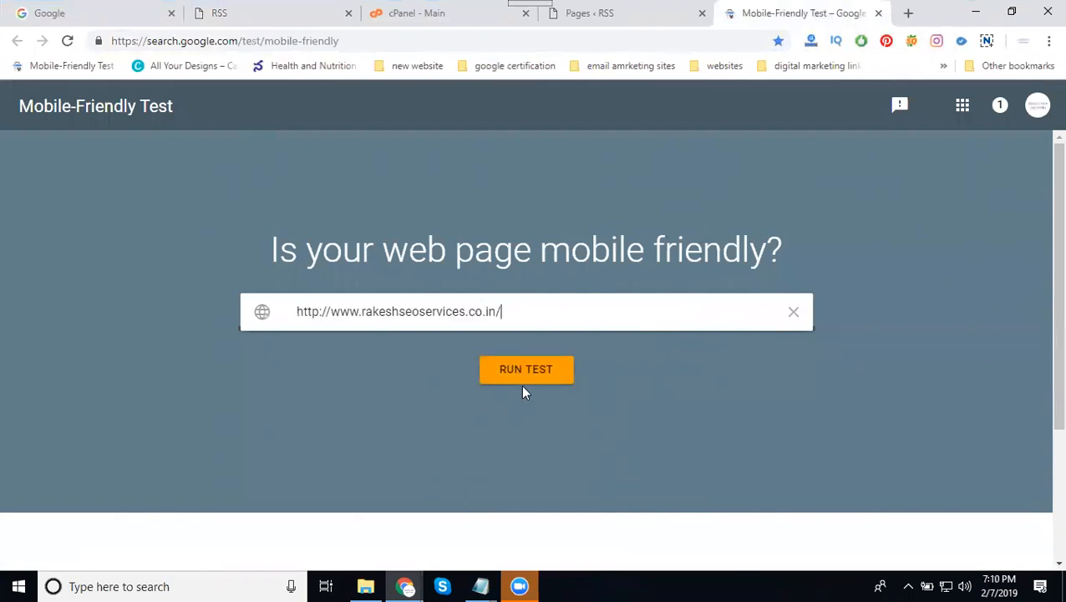
Run the mobile-friendly test on rakeshseoservices.co.in.
{"action": "left_click", "coordinate": [526, 369]}
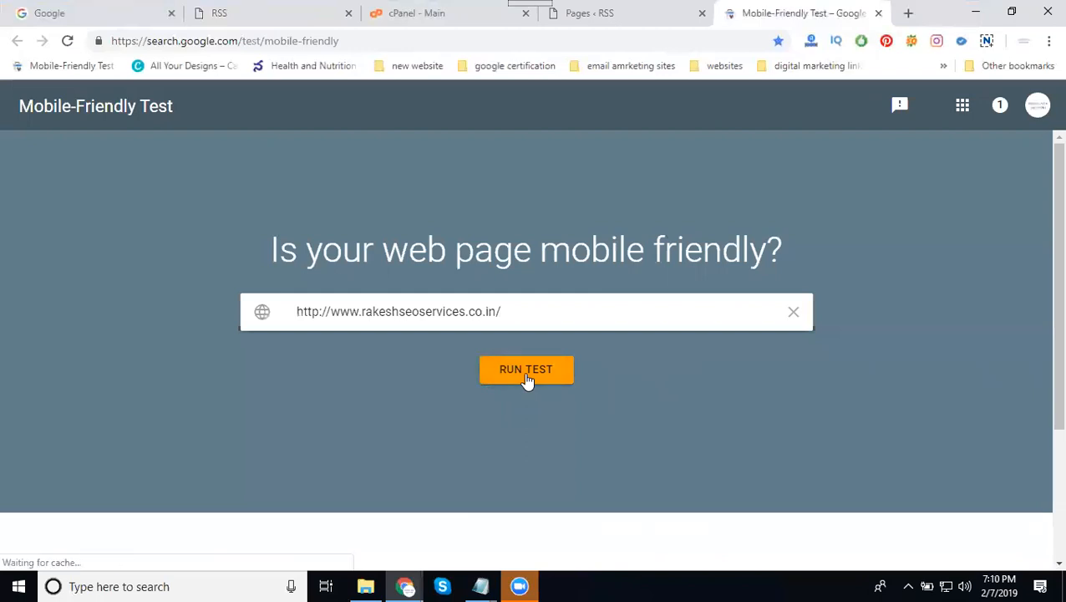
{"action": "left_click", "coordinate": [526, 368]}
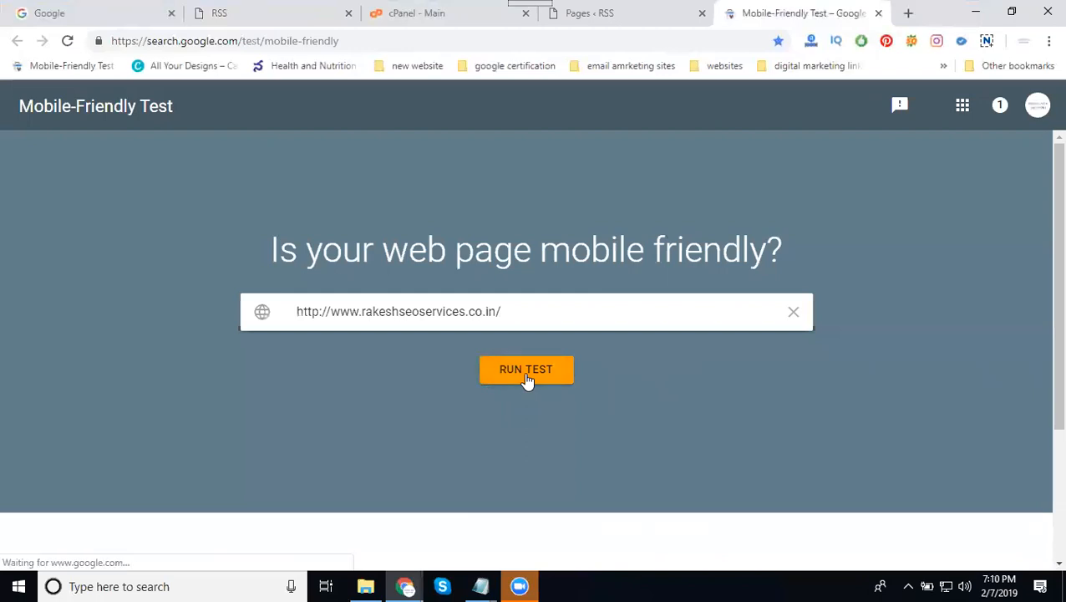
{"action": "left_click", "coordinate": [525, 369]}
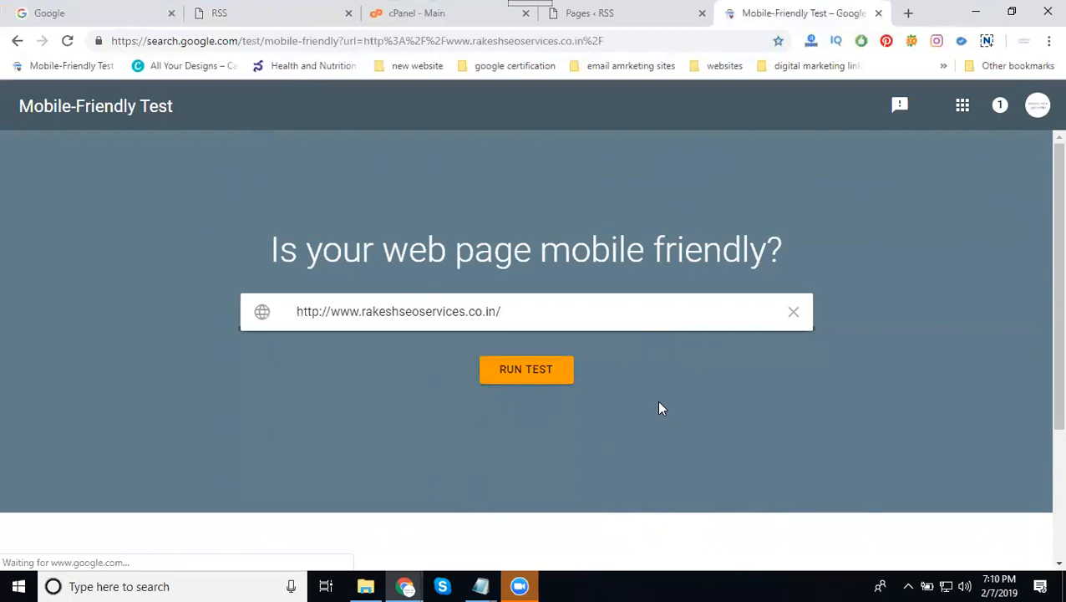
Wait for the test to finish and scroll the 'not mobile friendly' results.
{"action": "left_click", "coordinate": [526, 369]}
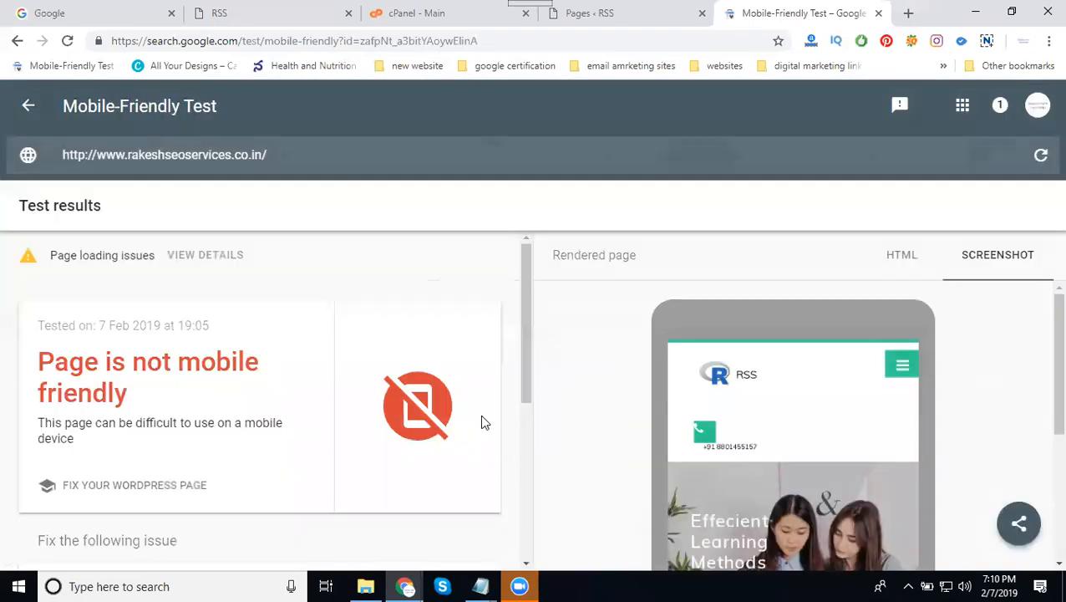
{"action": "scroll", "scroll_direction": "down", "scroll_amount": 3}
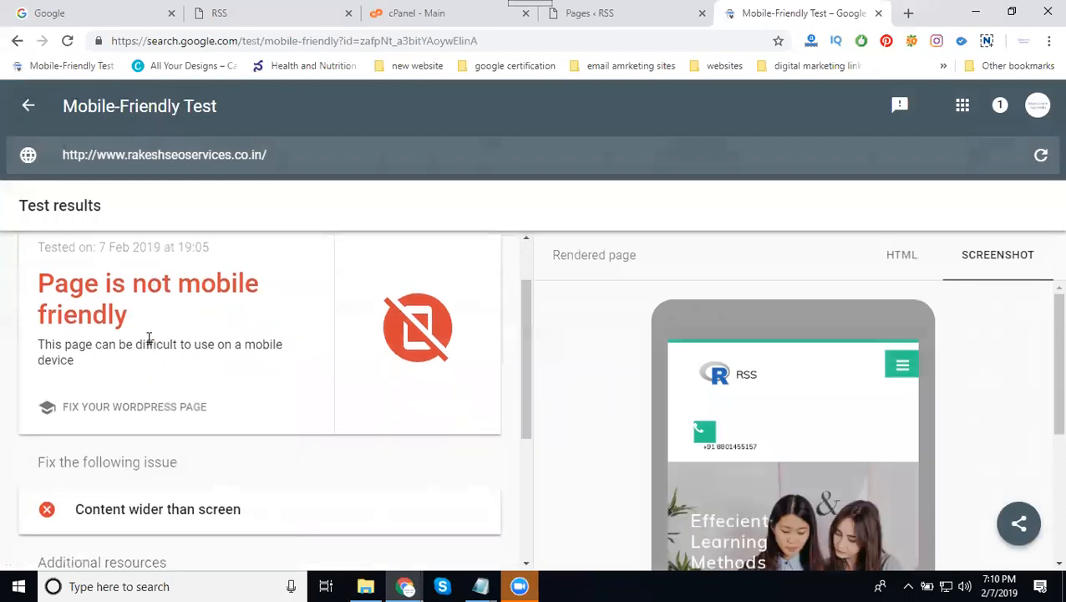
{"action": "mouse_move", "coordinate": [124, 292]}
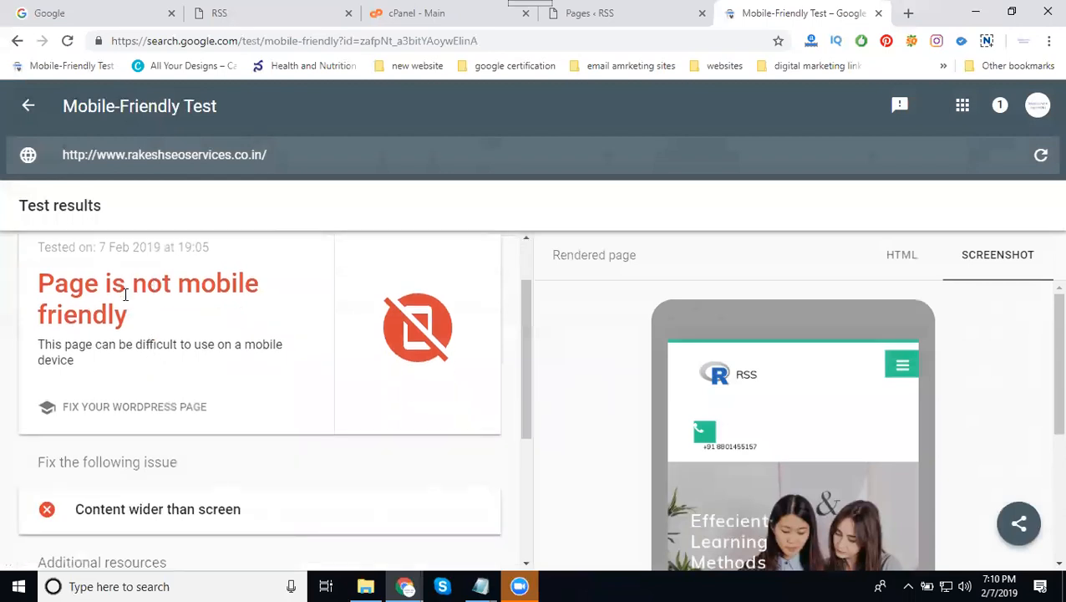
{"action": "scroll", "scroll_direction": "down", "scroll_amount": 3}
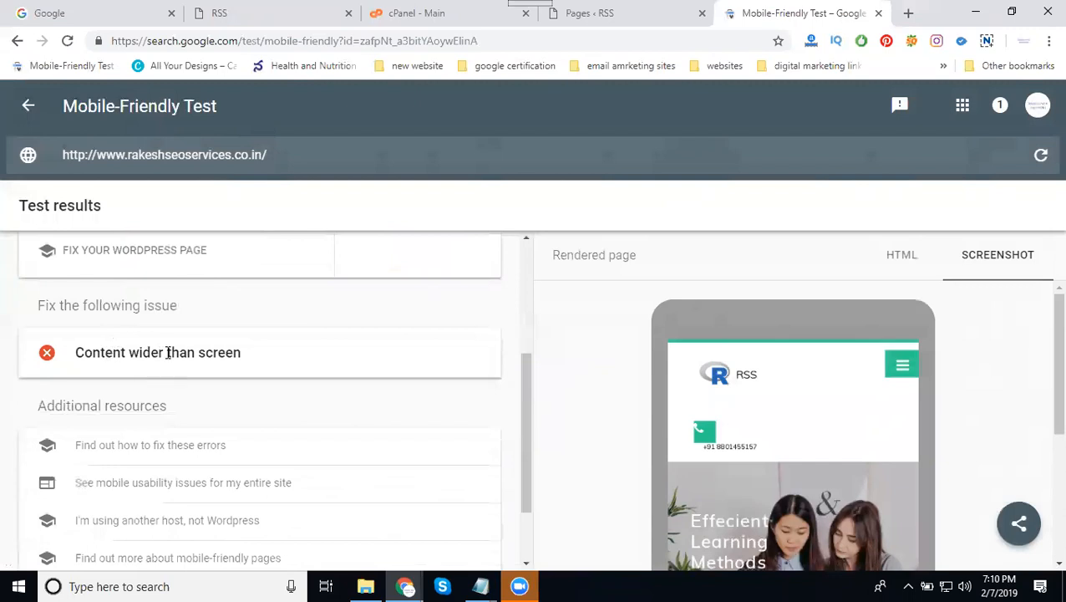
{"action": "scroll", "scroll_direction": "down", "scroll_amount": 3}
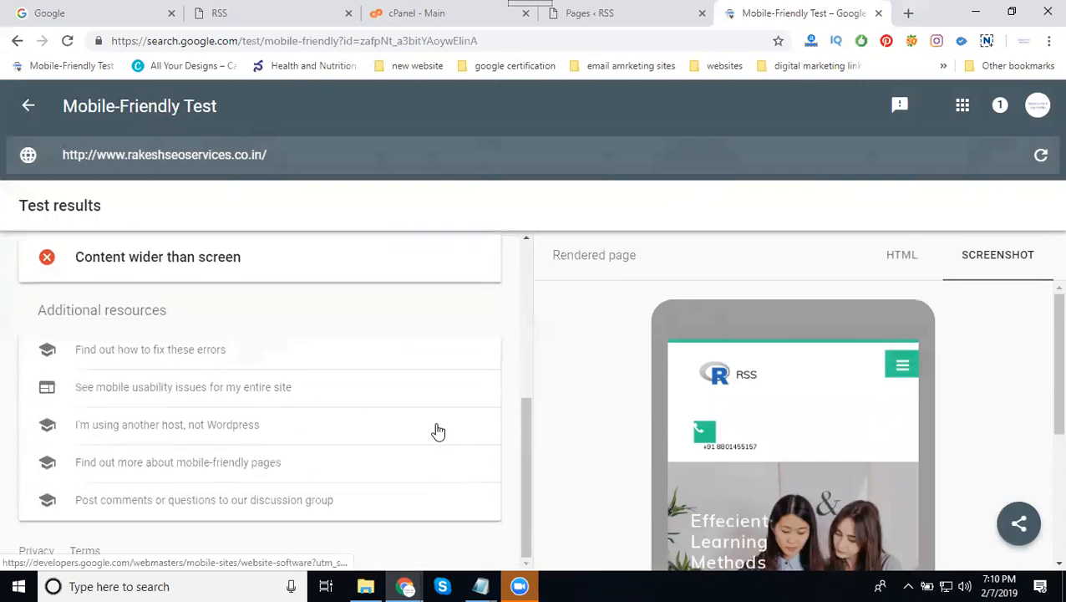
{"action": "mouse_move", "coordinate": [718, 448]}
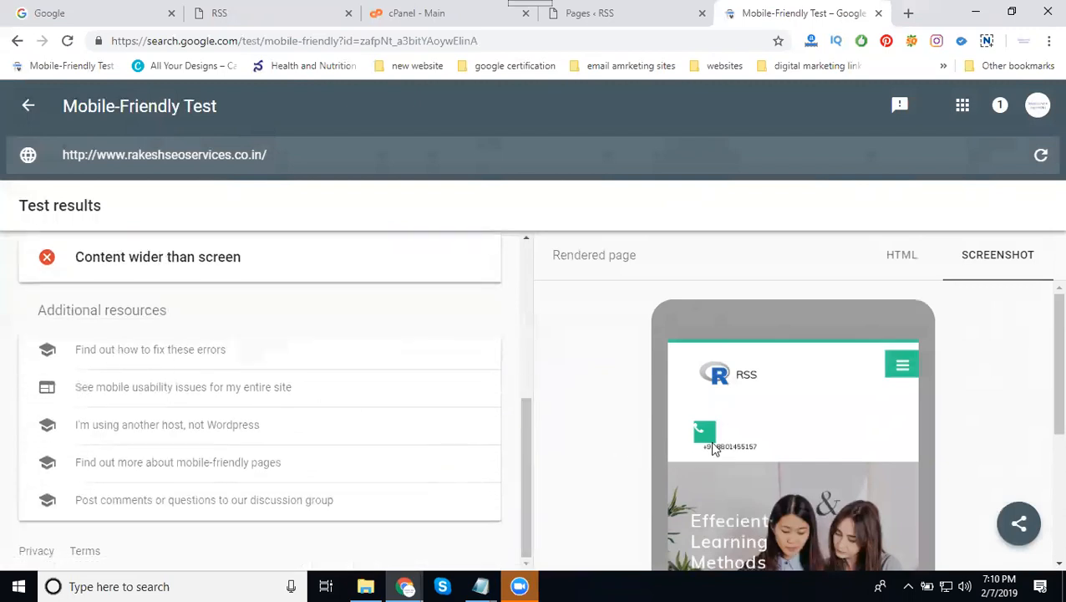
{"action": "mouse_move", "coordinate": [317, 360]}
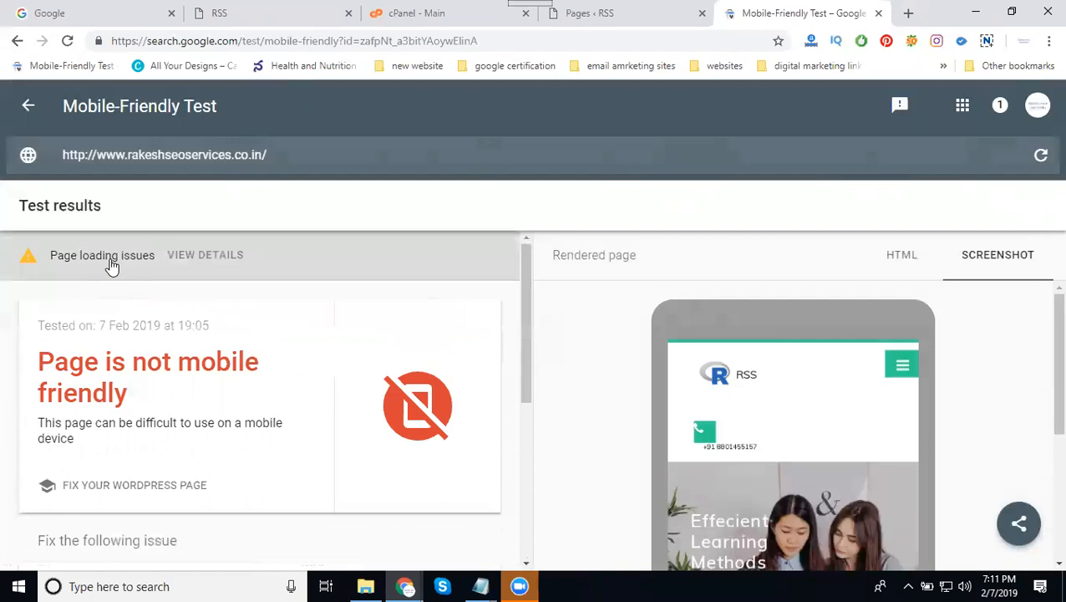
{"action": "scroll", "scroll_direction": "down", "scroll_amount": 3}
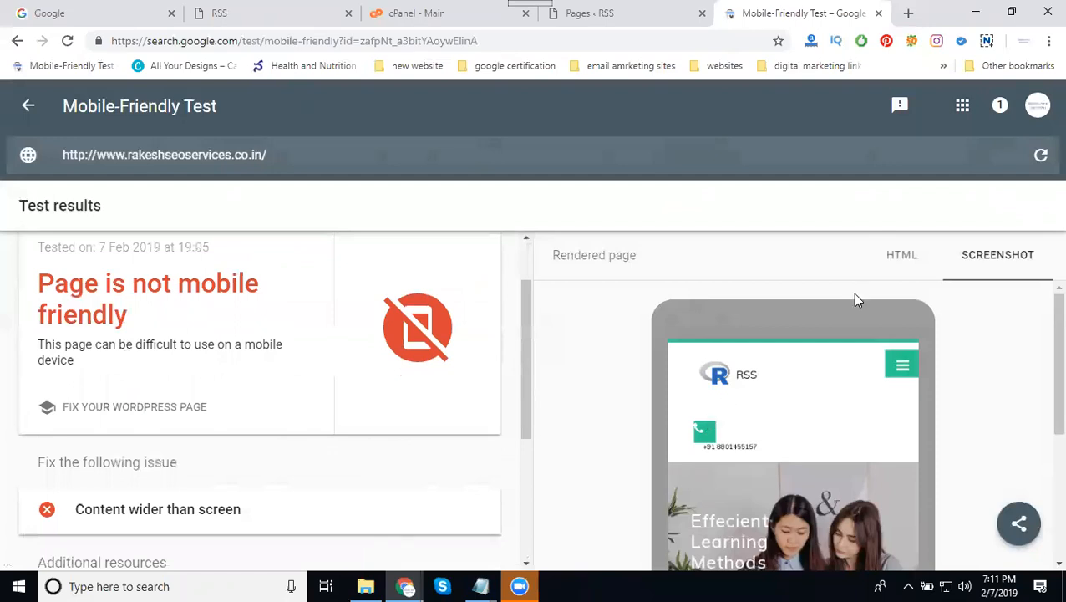
View the rendered page's HTML, then return to the screenshot and scroll it.
{"action": "left_click", "coordinate": [902, 255]}
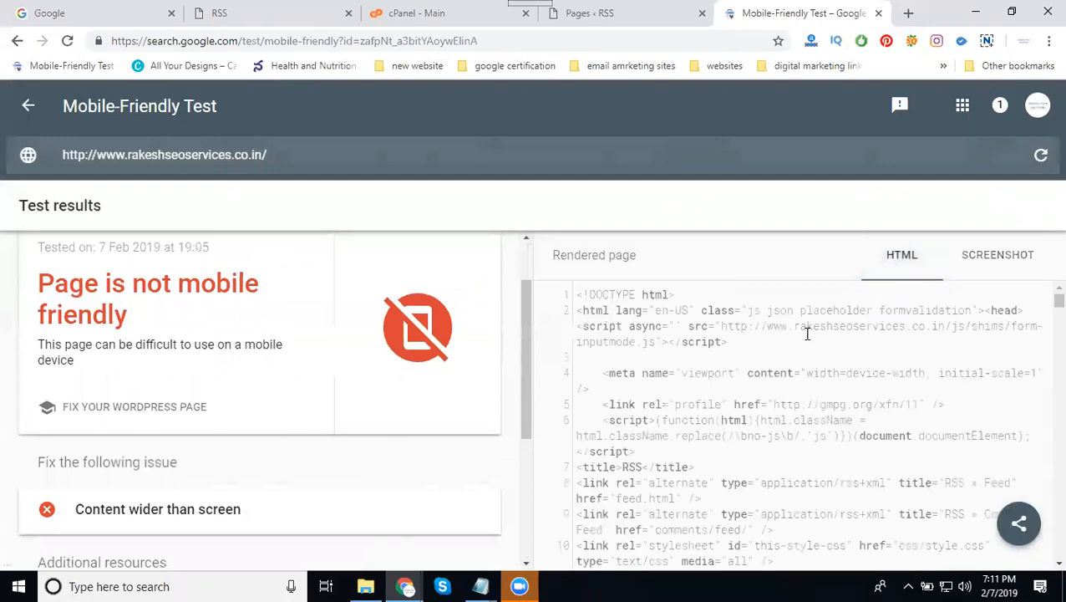
{"action": "left_click", "coordinate": [998, 254]}
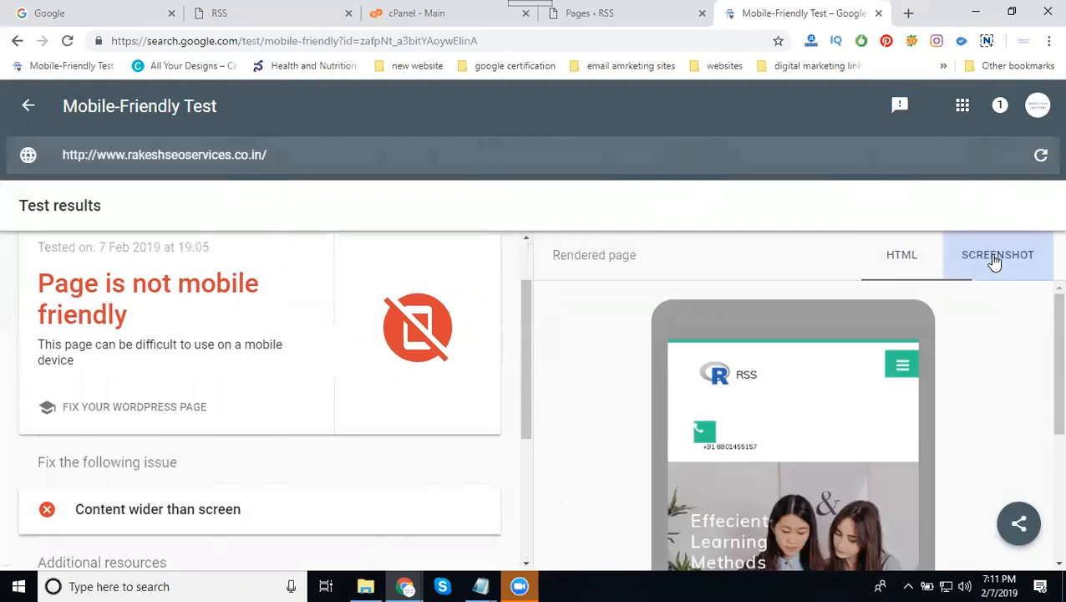
{"action": "scroll", "scroll_direction": "down", "scroll_amount": 3}
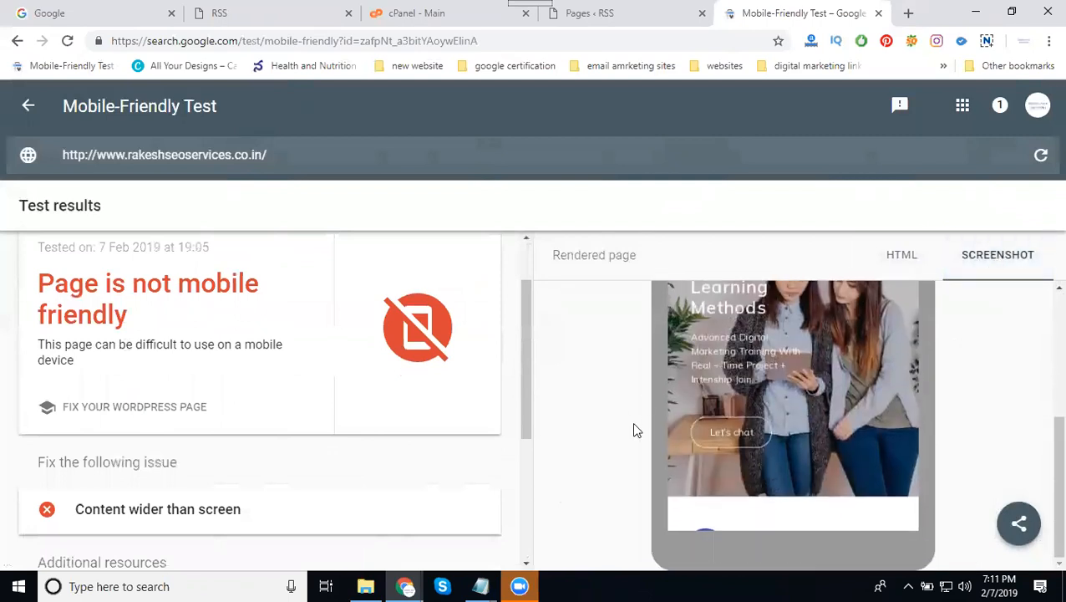
{"action": "mouse_move", "coordinate": [279, 394]}
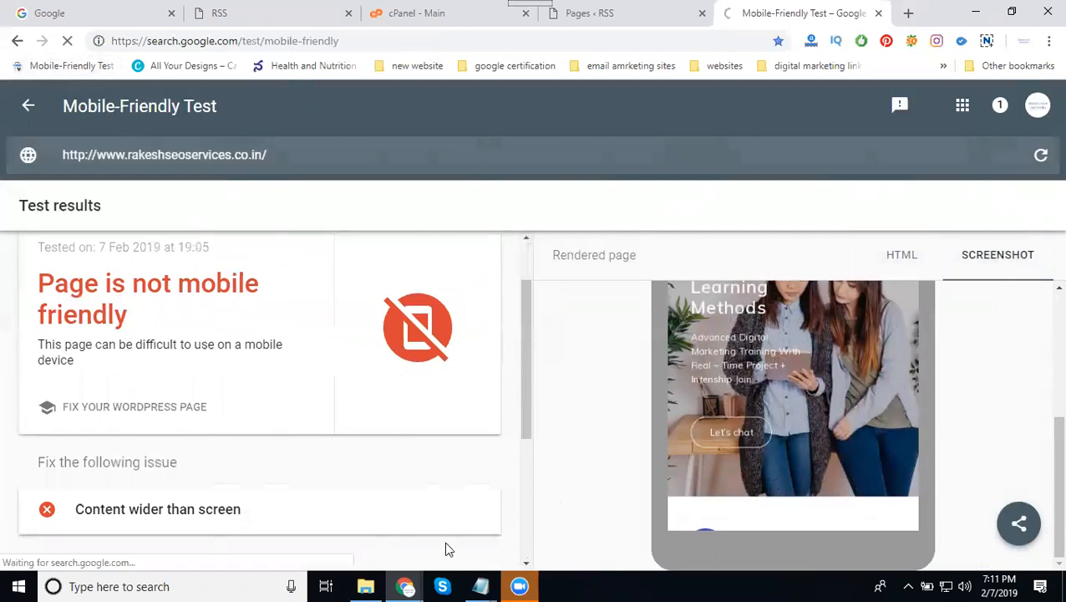
Copy the SitePad Yacht demo URL from Notepad and run the mobile-friendly test on it.
{"action": "left_click", "coordinate": [480, 586]}
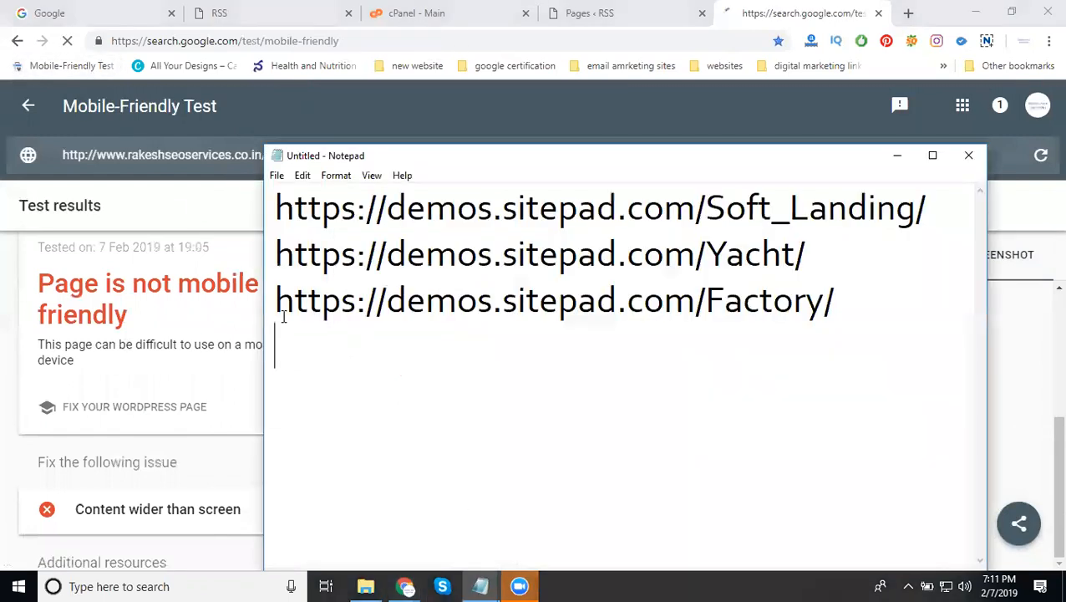
{"action": "triple_click", "coordinate": [539, 254]}
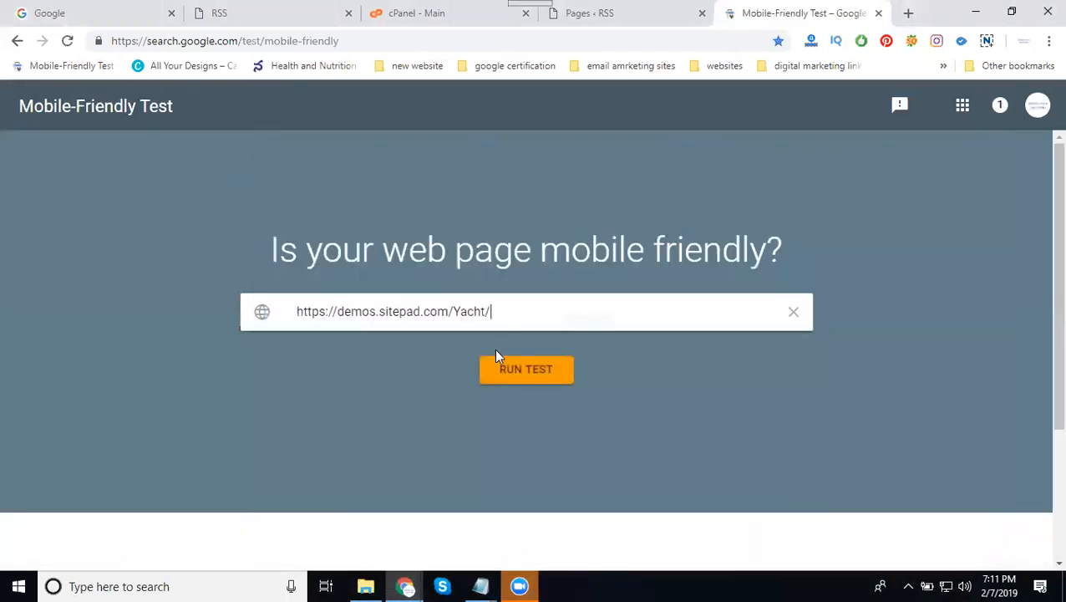
{"action": "left_click", "coordinate": [525, 369]}
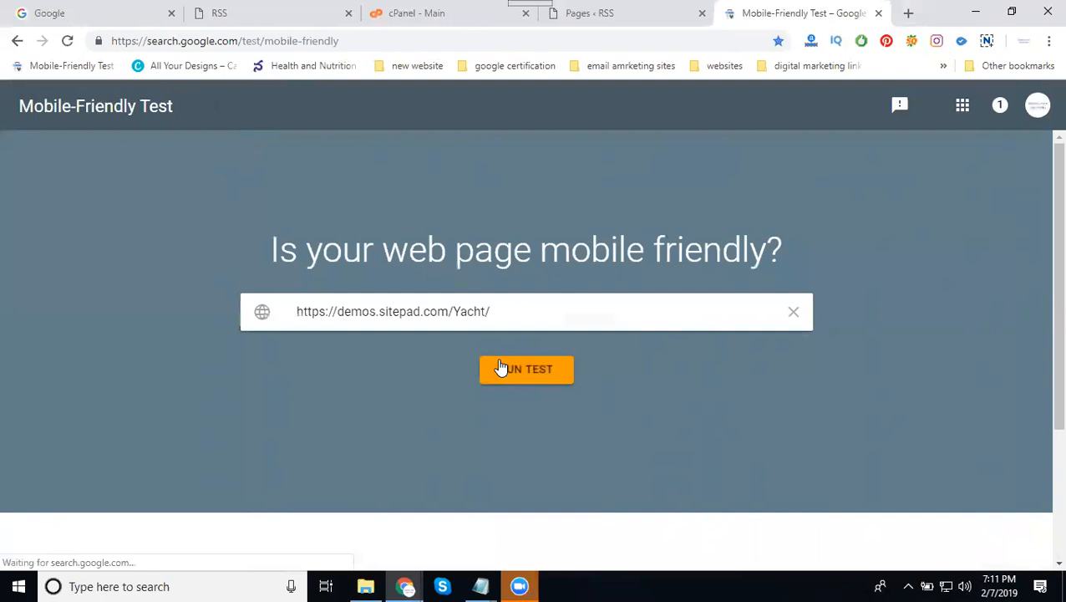
{"action": "left_click", "coordinate": [526, 369]}
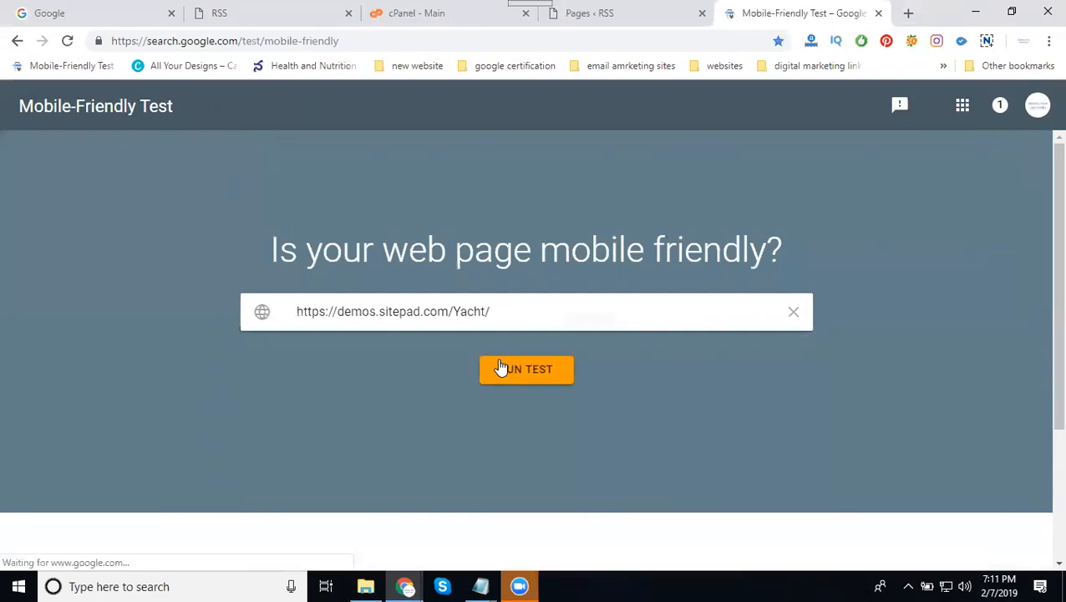
{"action": "left_click", "coordinate": [526, 368]}
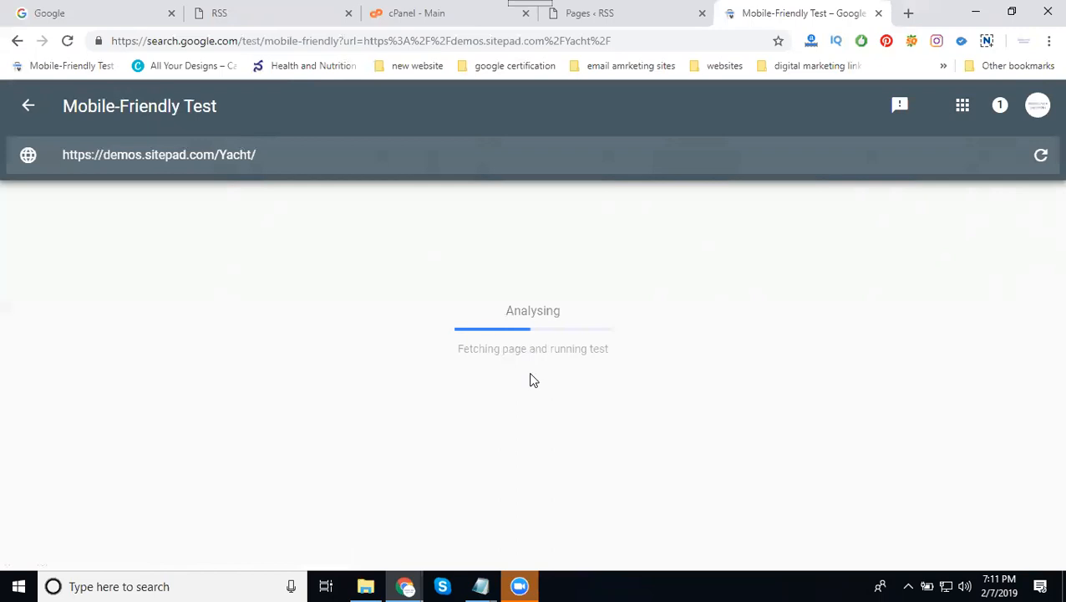
{"action": "mouse_move", "coordinate": [536, 402]}
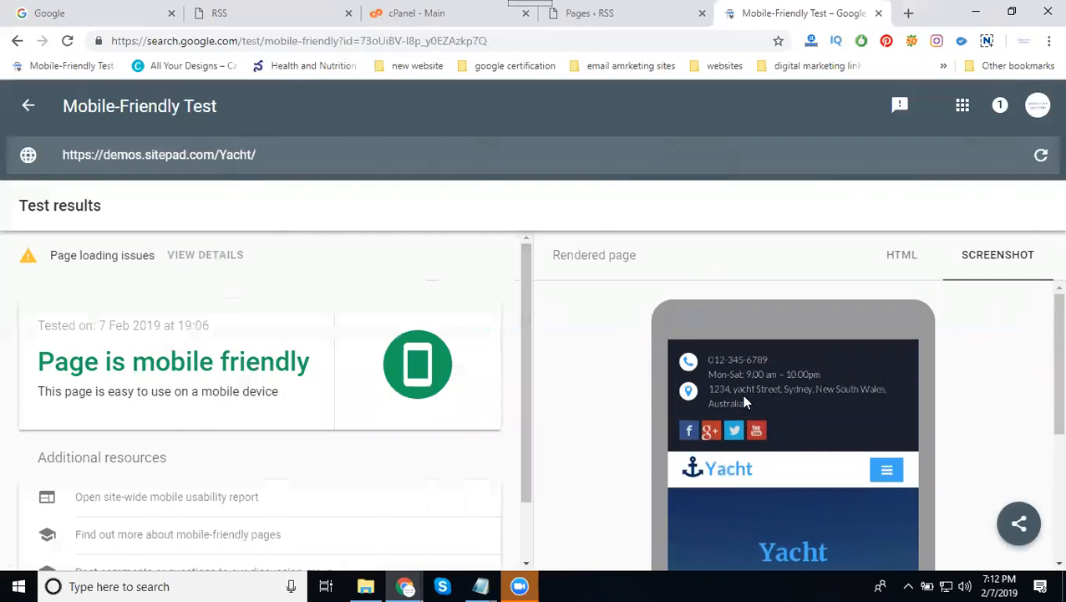
{"action": "mouse_move", "coordinate": [742, 399]}
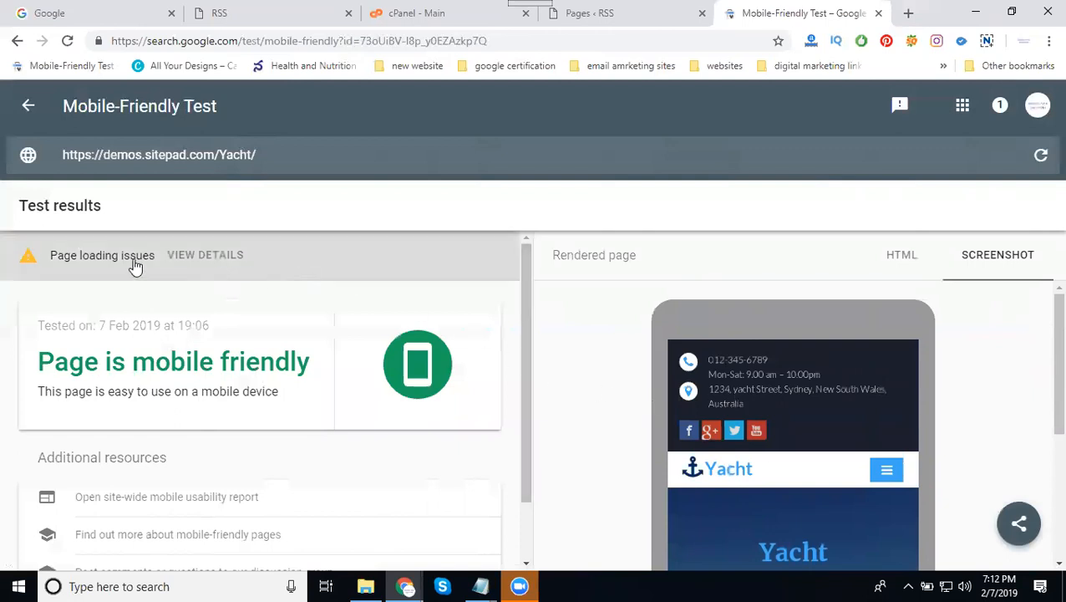
{"action": "left_click", "coordinate": [204, 255]}
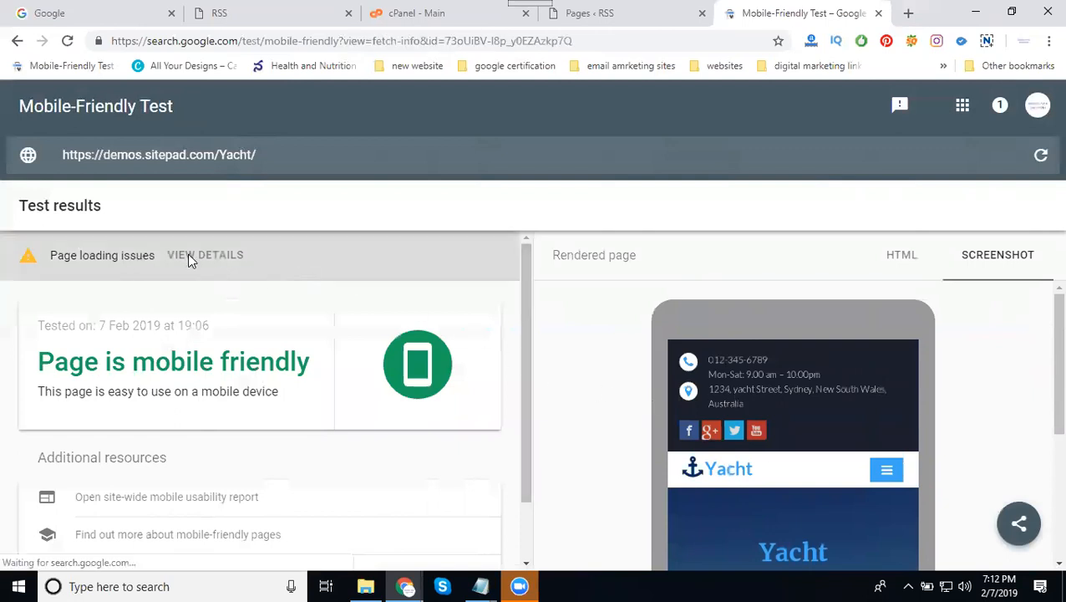
{"action": "left_click", "coordinate": [205, 255]}
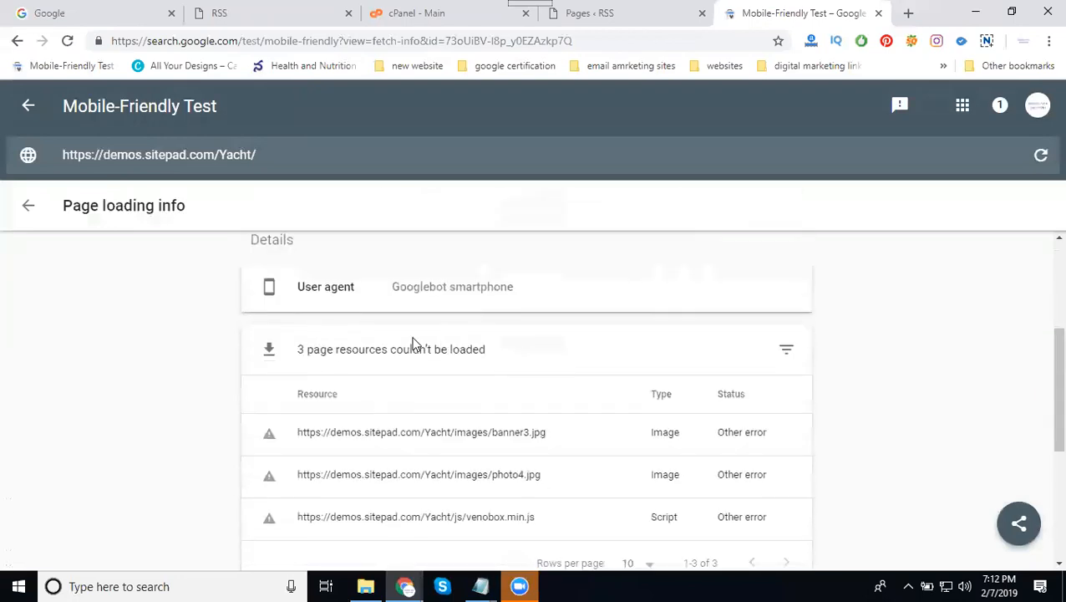
{"action": "mouse_move", "coordinate": [515, 354]}
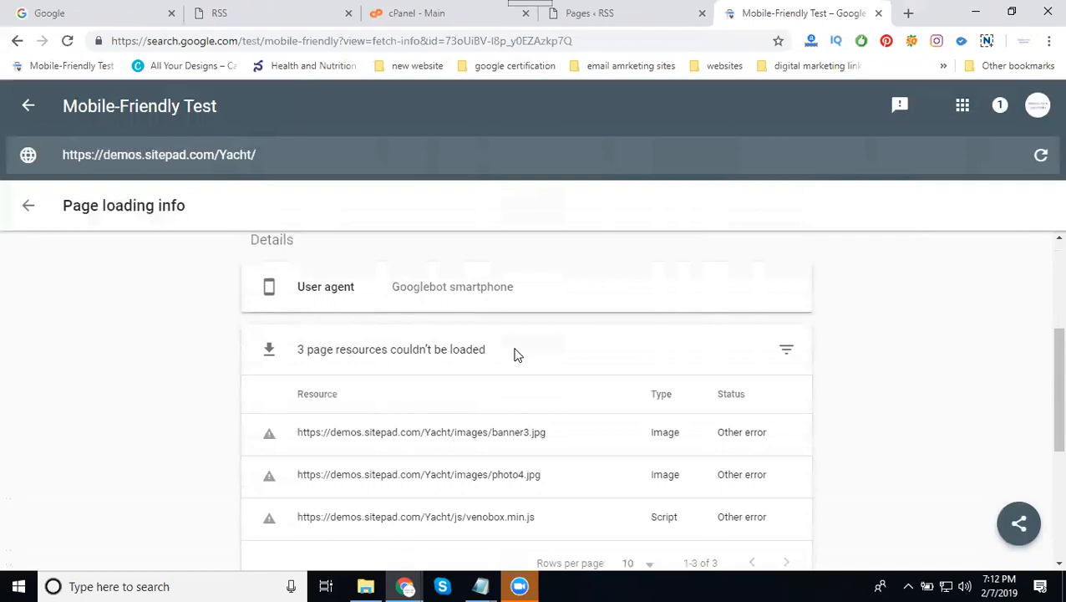
{"action": "mouse_move", "coordinate": [28, 212]}
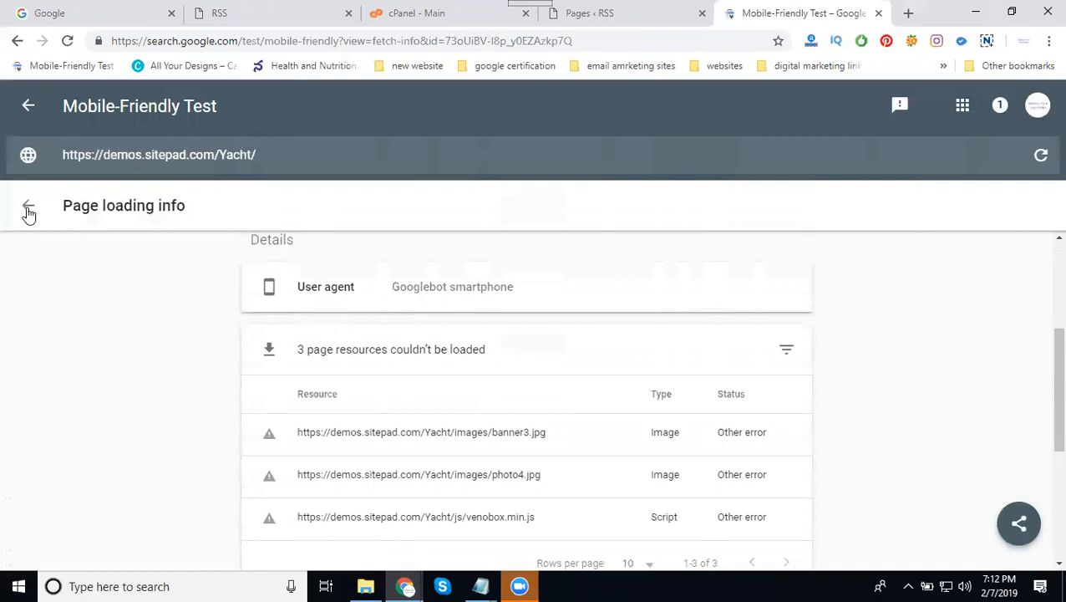
{"action": "left_click", "coordinate": [28, 206]}
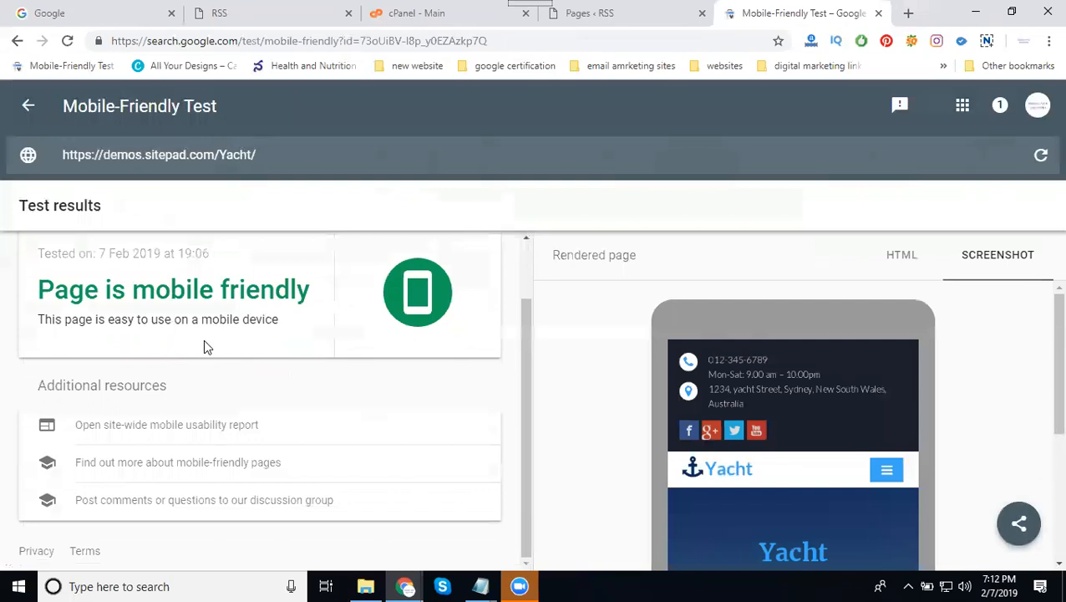
{"action": "scroll", "scroll_direction": "down", "scroll_amount": 3}
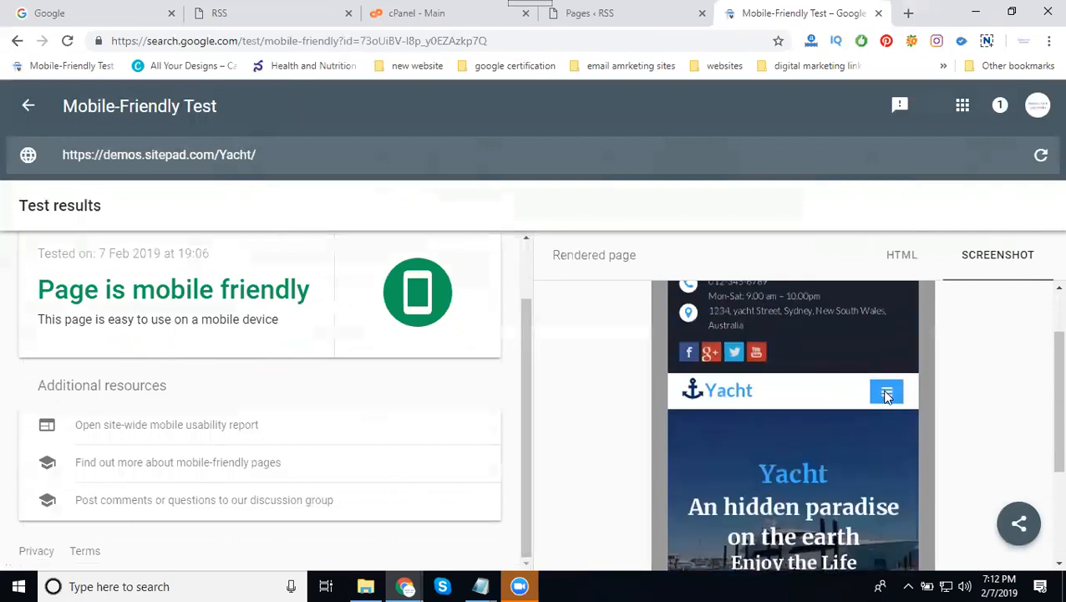
{"action": "scroll", "scroll_direction": "down", "scroll_amount": 3}
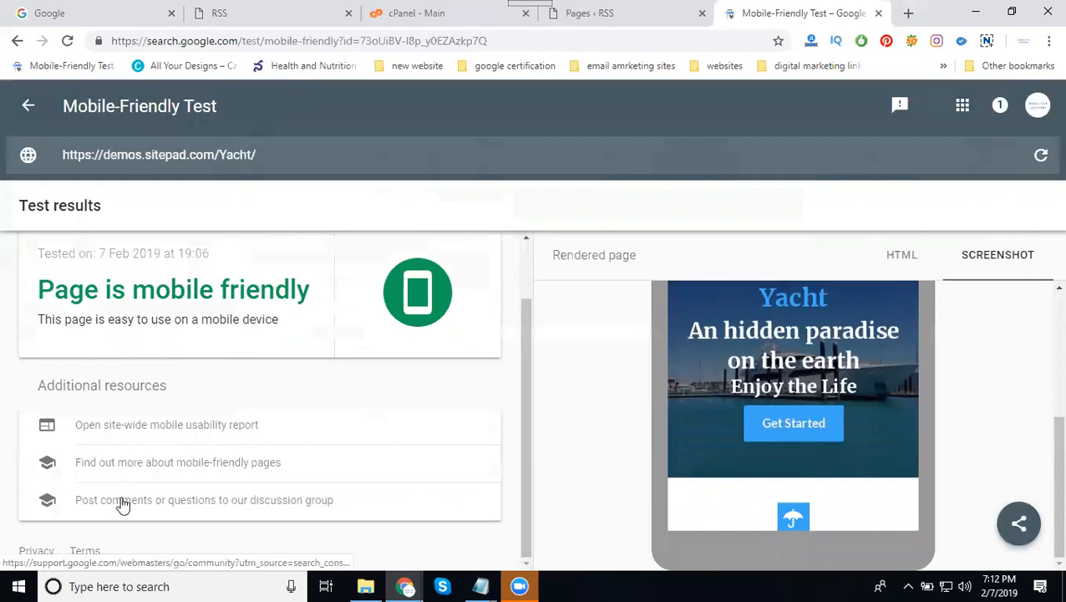
{"action": "mouse_move", "coordinate": [156, 422]}
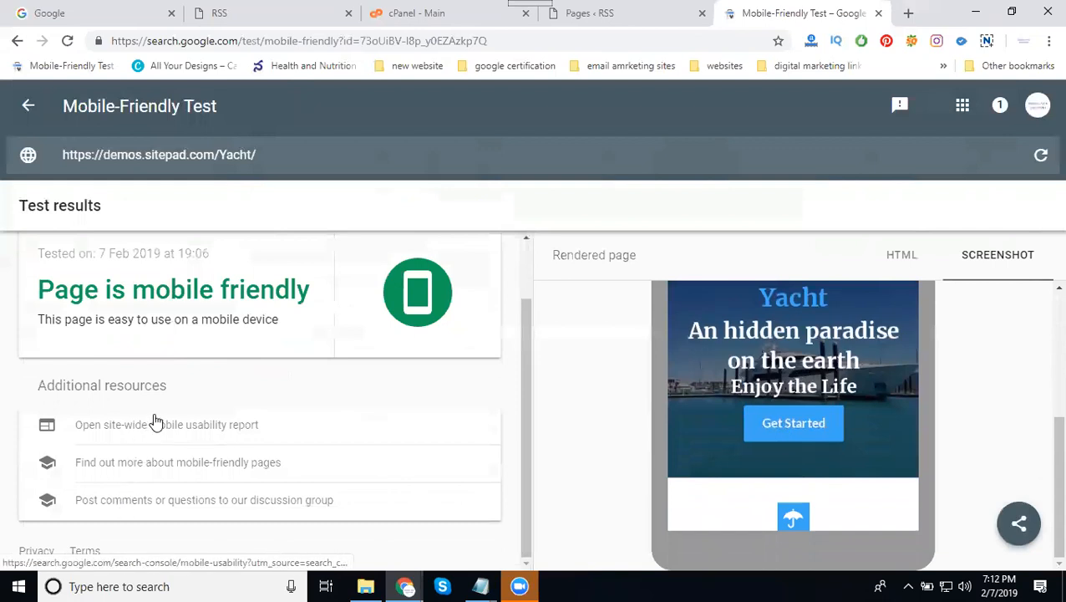